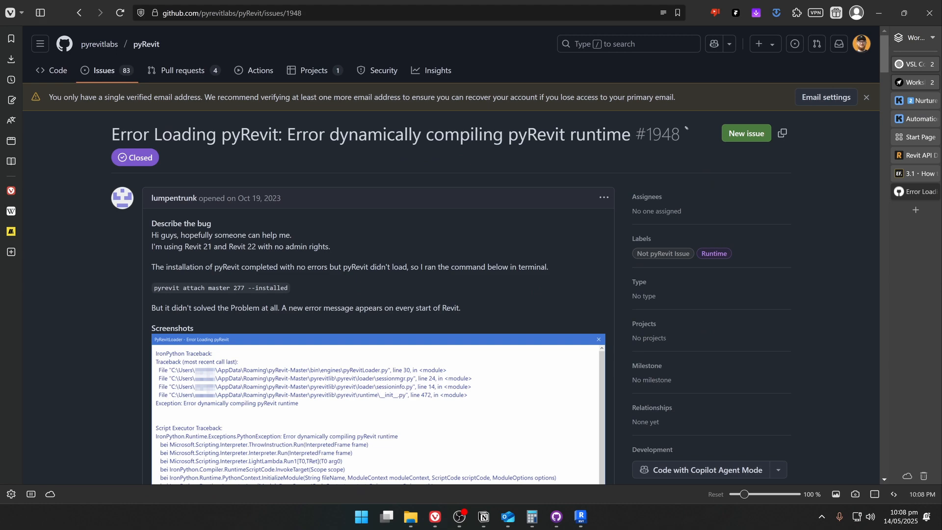
- Scroll issue #1948 down to the commenter's seven-step fix for the compile error
scroll("down", 3)
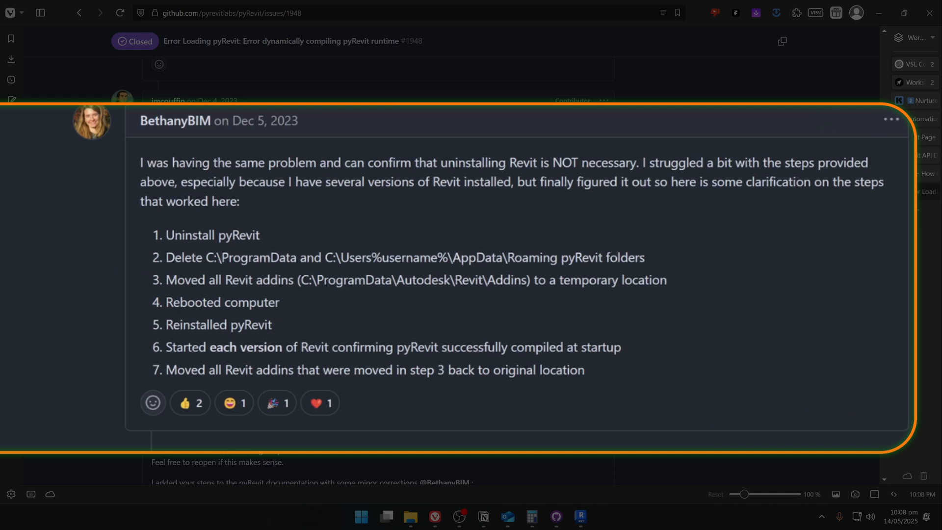
scroll("down", 3)
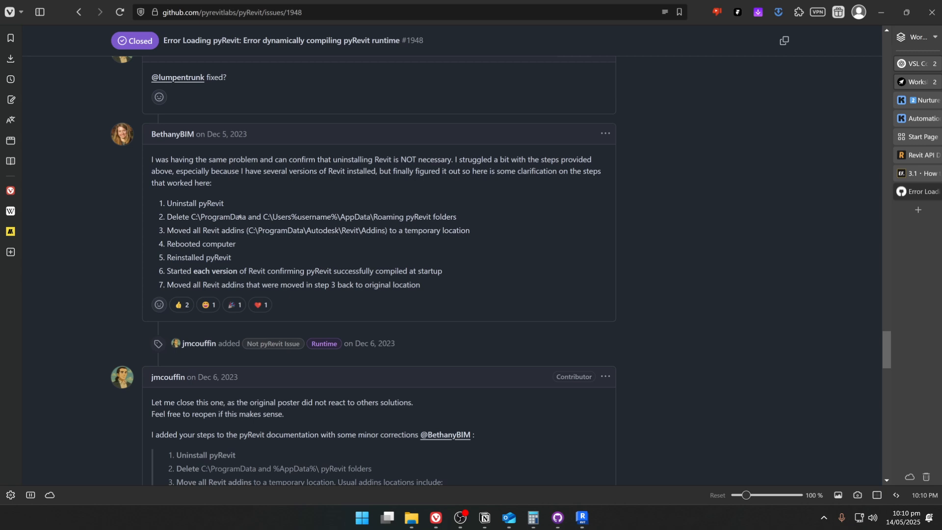
- Close the PyRevitLoader error dialog and exit Autodesk Revit
left_click(580, 517)
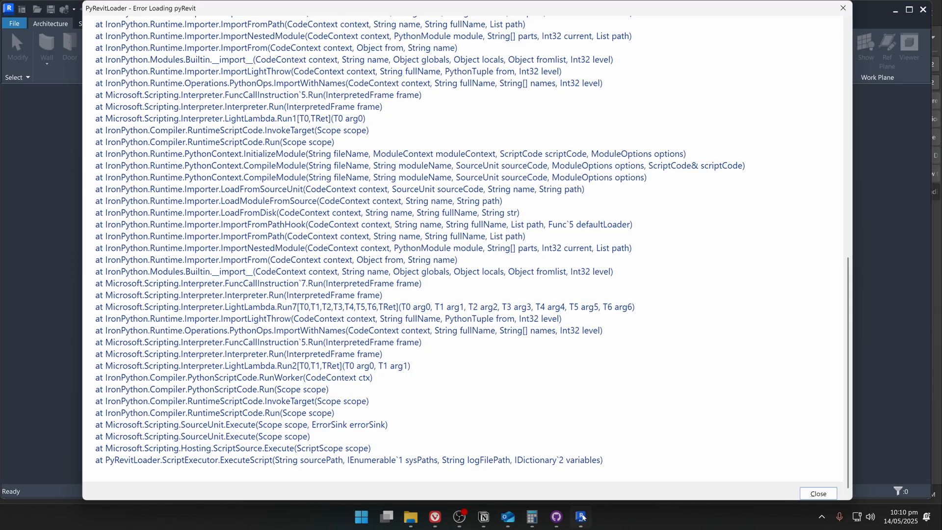
left_click(817, 493)
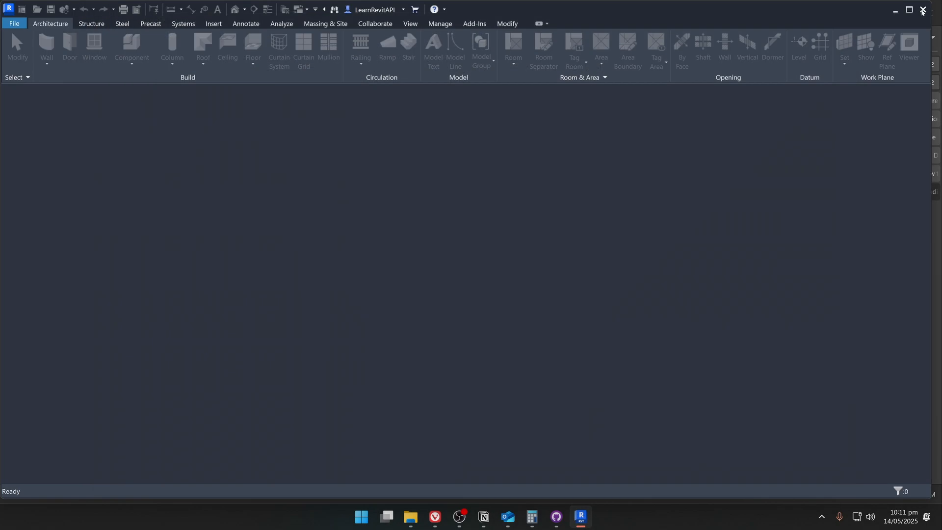
right_click(661, 520)
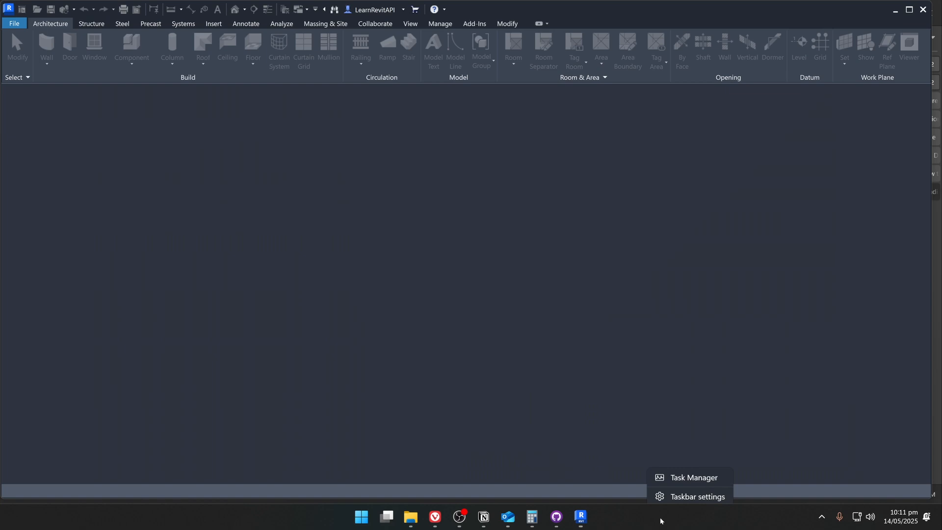
left_click(592, 516)
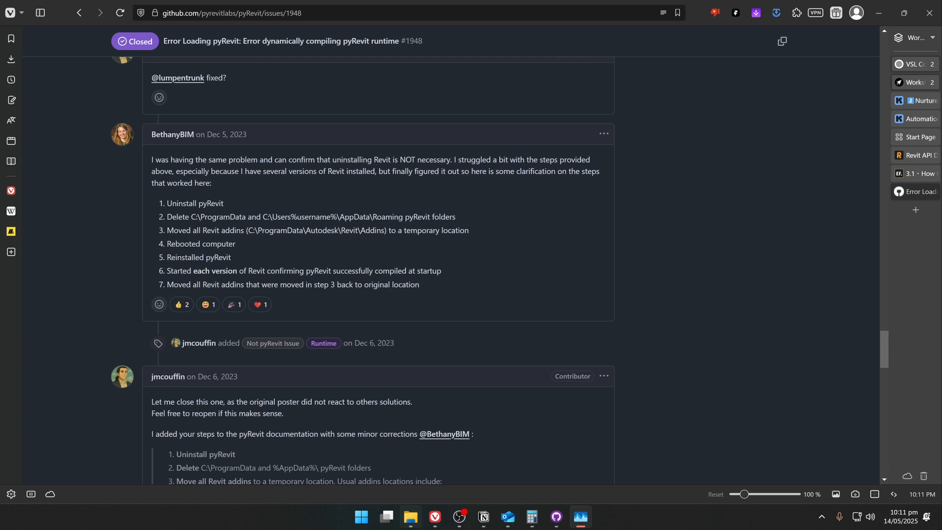
- Search installed programs for 'pyrevit' and uninstall pyRevit 5.0.1.25051
type("cont")
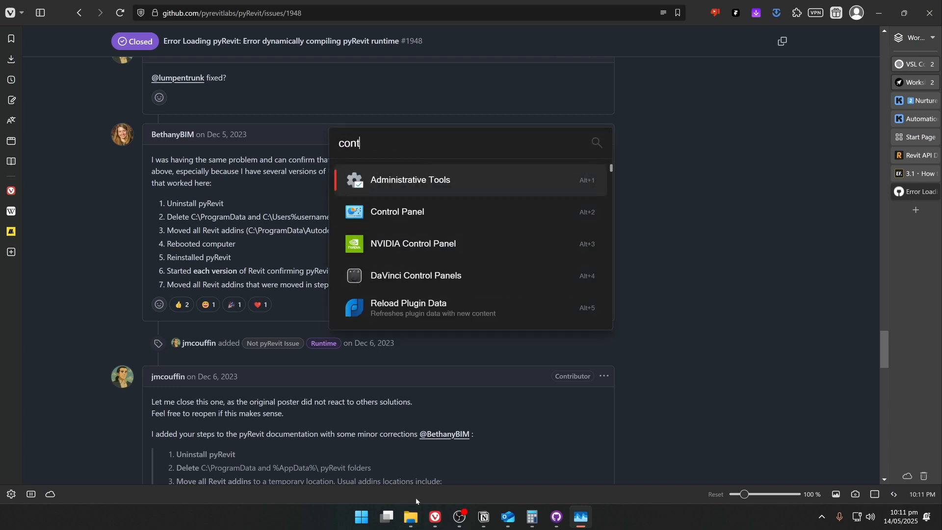
left_click(397, 211)
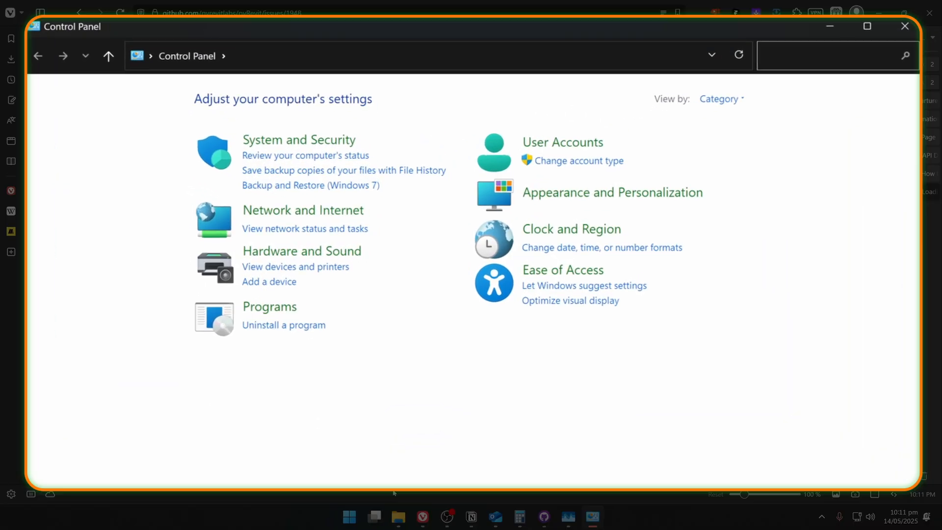
left_click(283, 324)
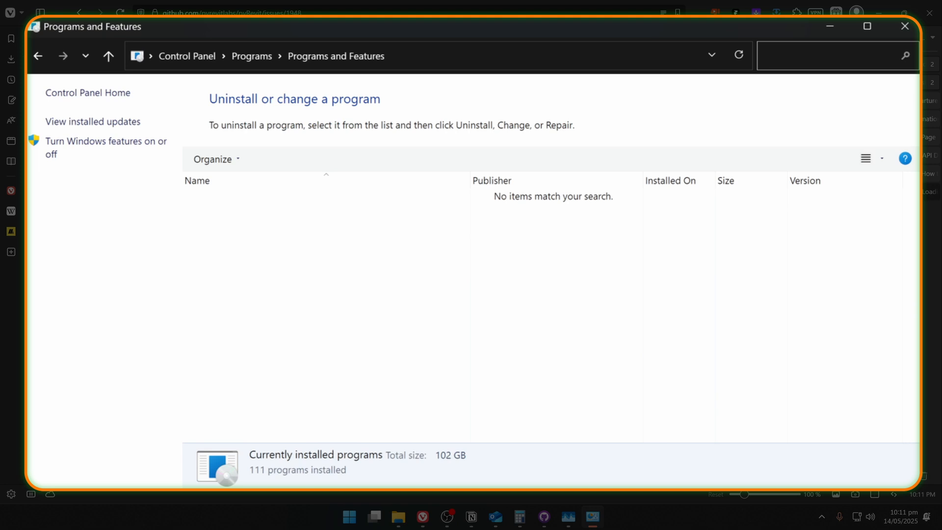
type("pyrevit")
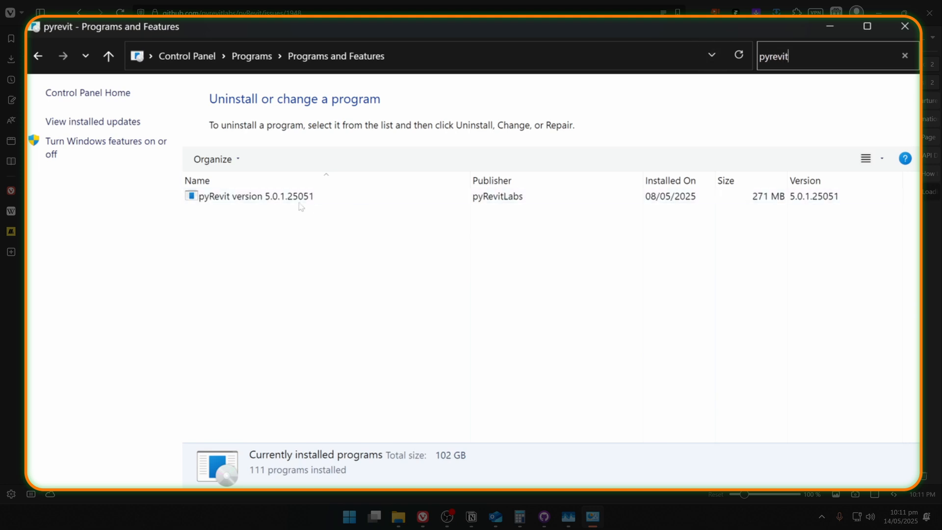
left_click(255, 195)
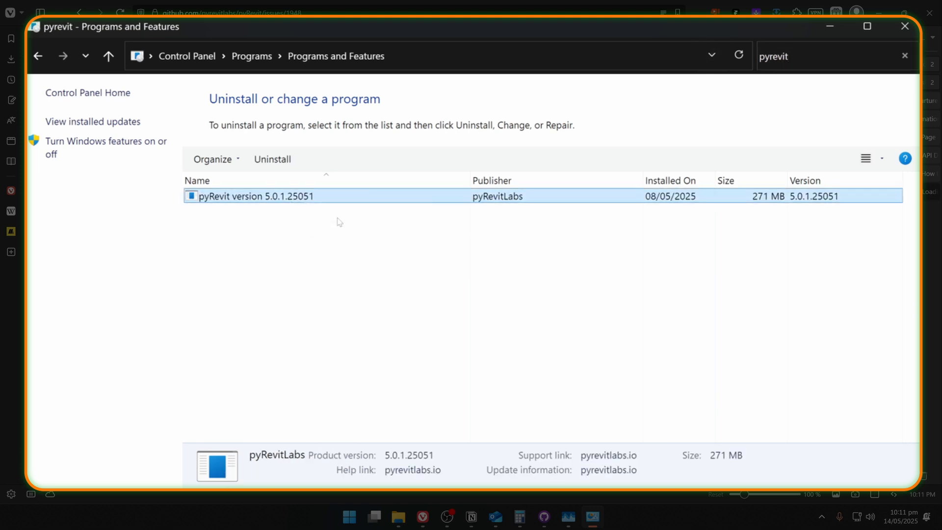
left_click(272, 158)
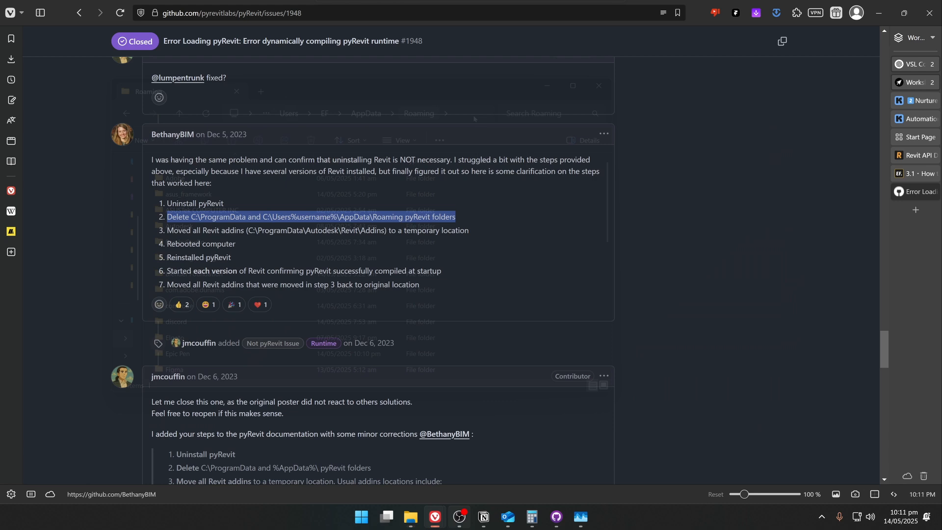
- Go to %APPDATA and find the pyRevit folder in Roaming
left_click(280, 113)
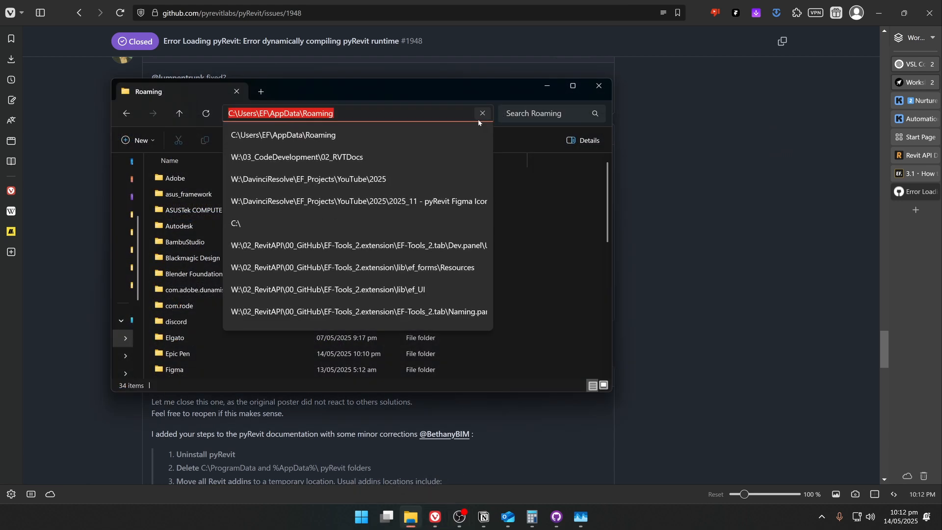
type("%APPDATA")
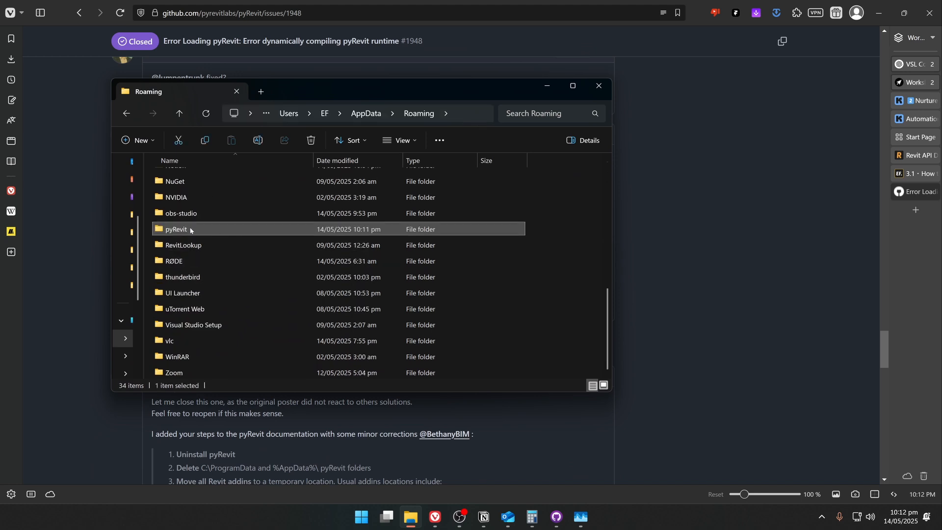
double_click(176, 229)
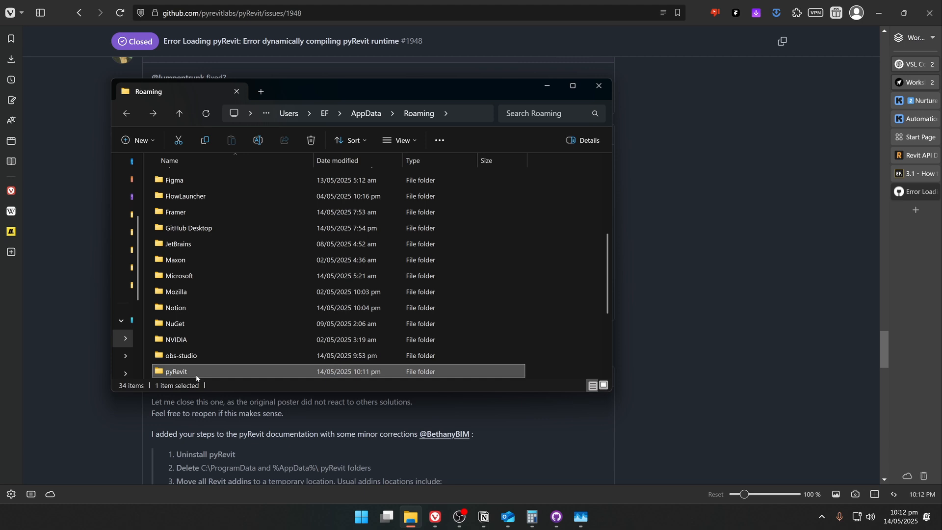
right_click(176, 370)
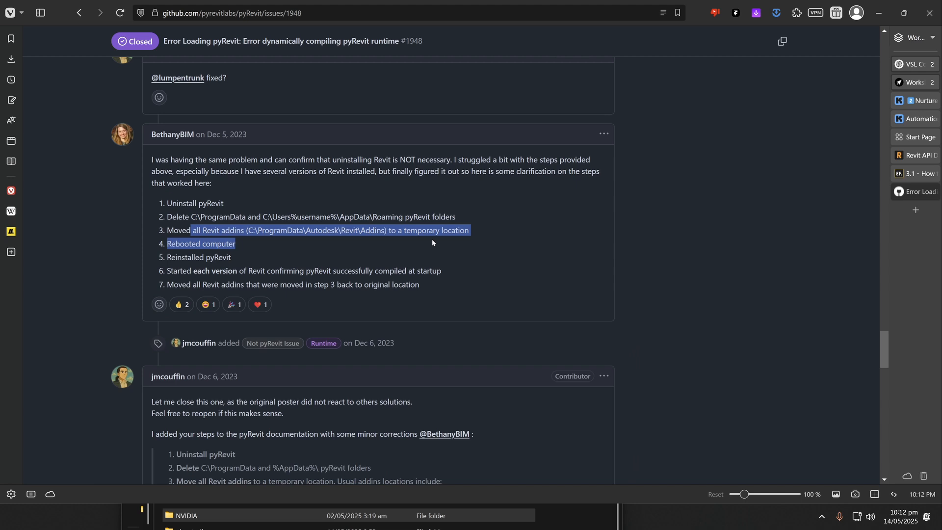
- Turn on hidden items in File Explorer's view options
double_click(197, 230)
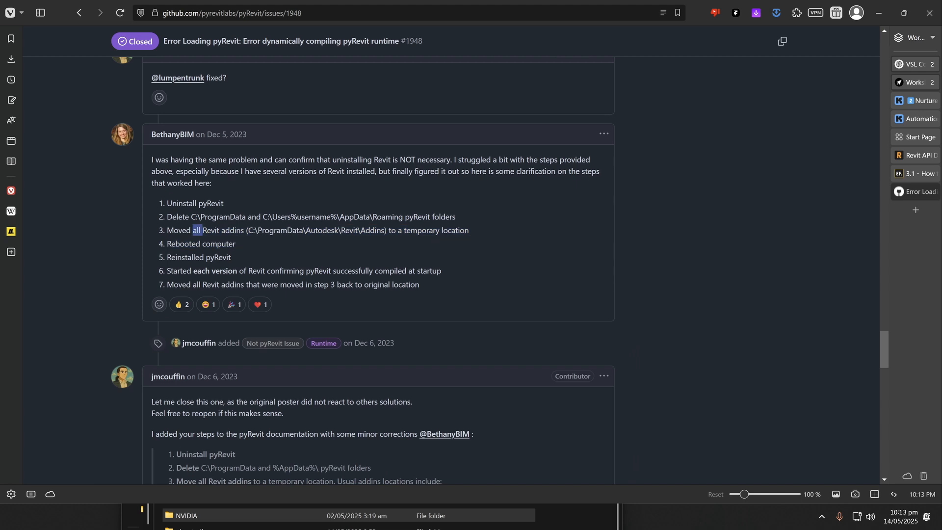
left_click(141, 515)
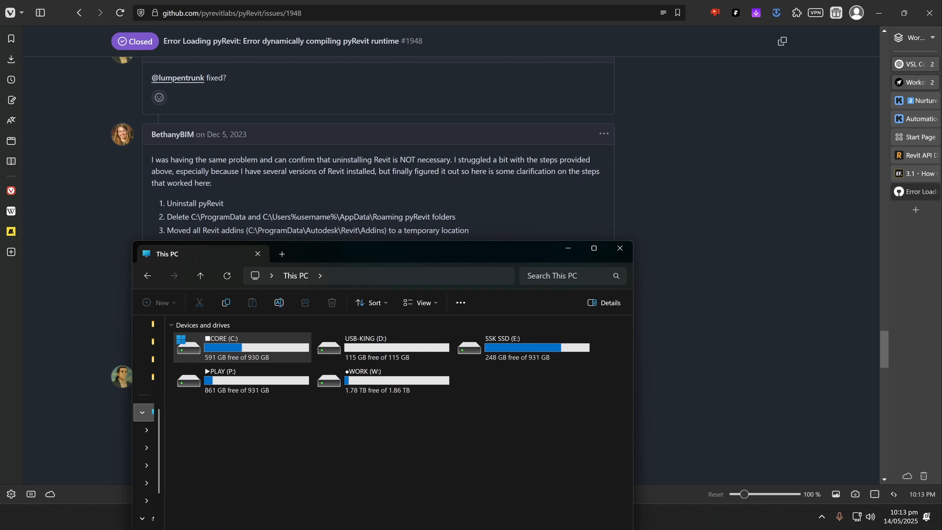
mouse_move(210, 246)
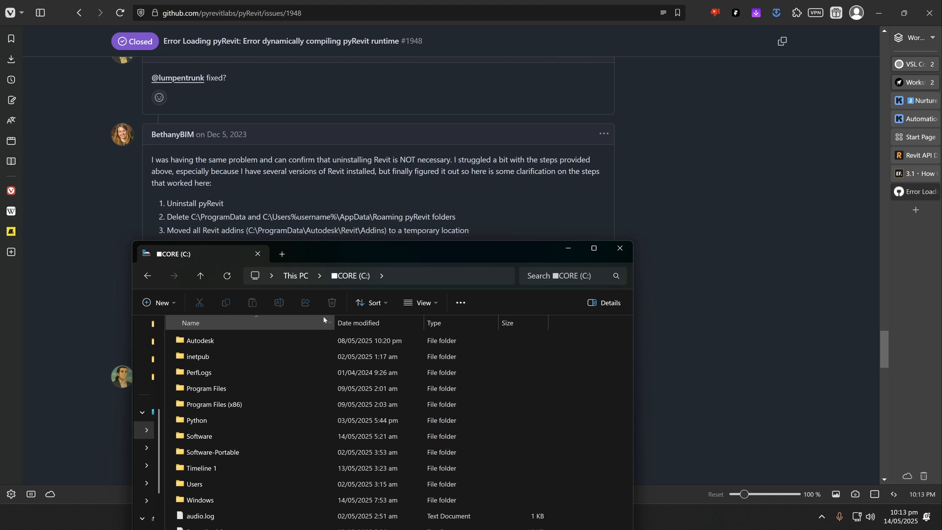
left_click(419, 302)
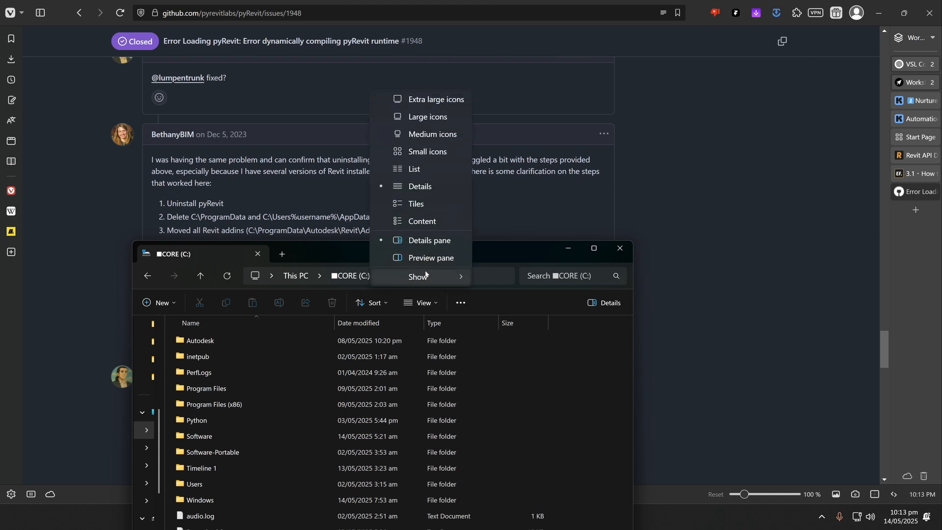
left_click(360, 275)
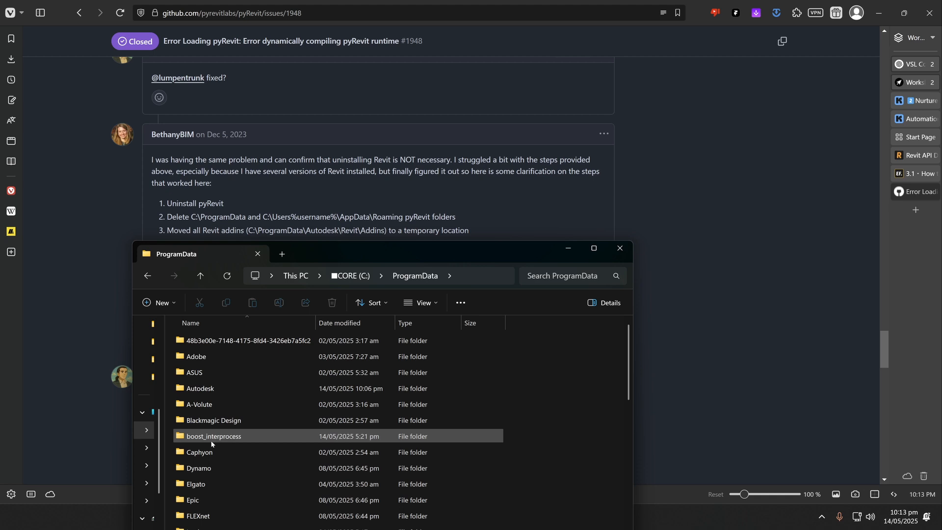
- Move the ProgramData\Autodesk\Revit\Addins version folders to Documents\TEMP LOCATION with admin permission
double_click(200, 388)
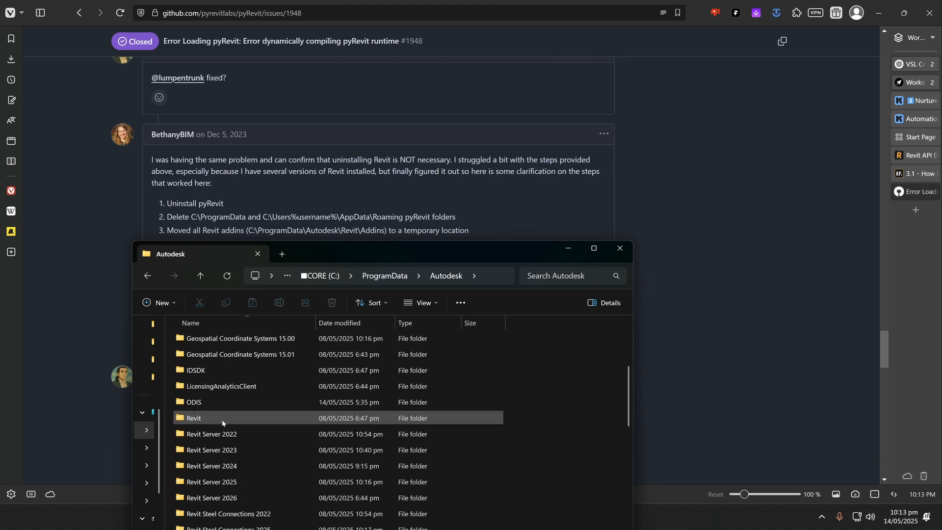
double_click(193, 417)
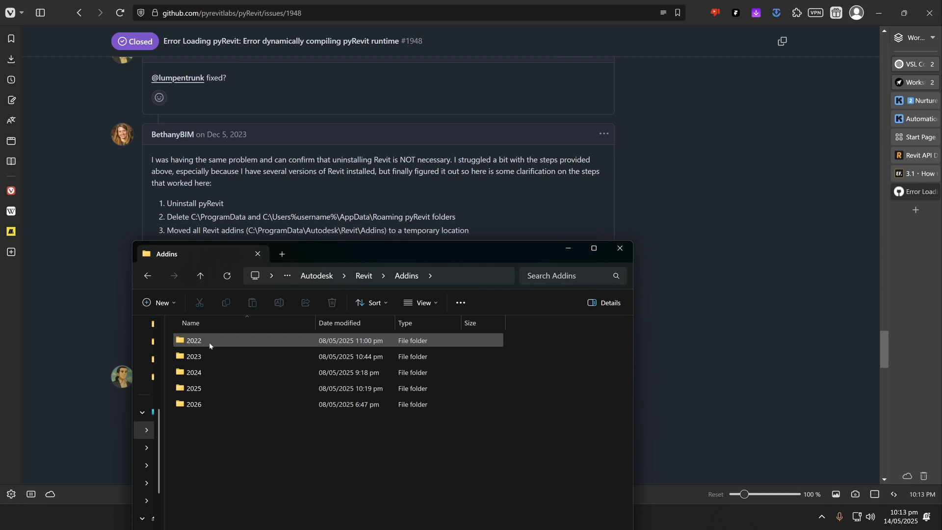
left_click(244, 470)
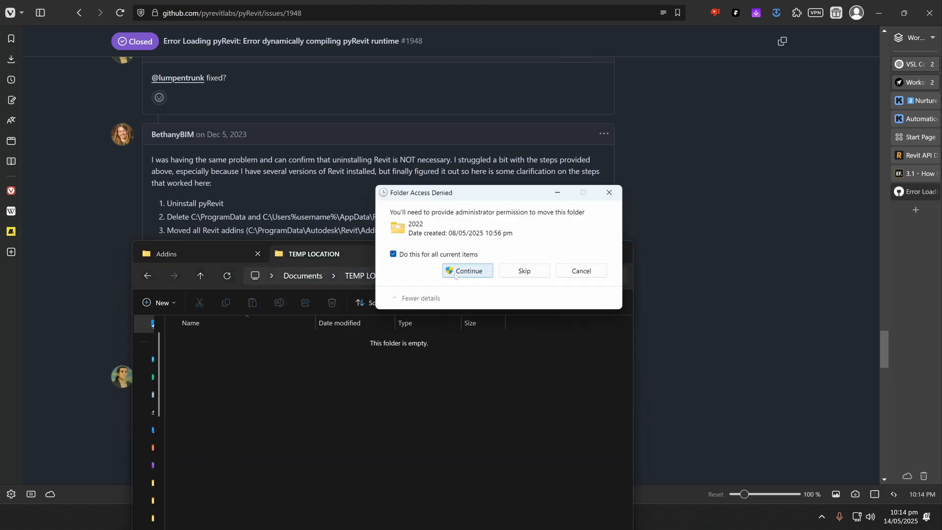
left_click(468, 271)
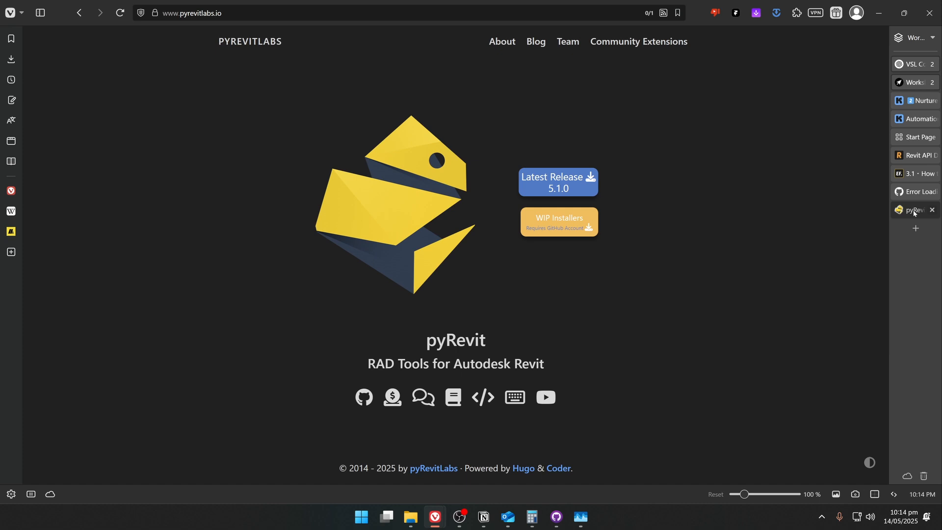
- Download pyRevit_5.1.0.25094_signed.exe from the v5.1.0 release and run setup, accepting the license
left_click(557, 182)
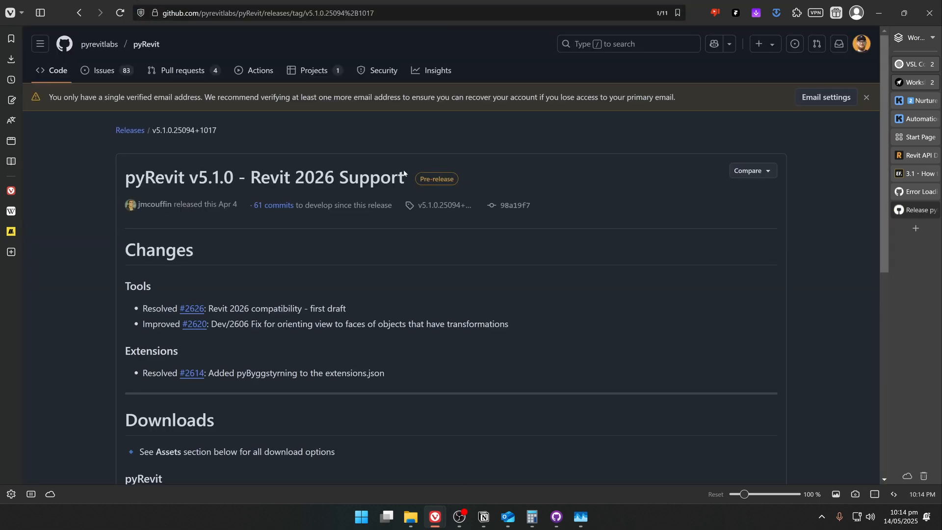
scroll("down", 3)
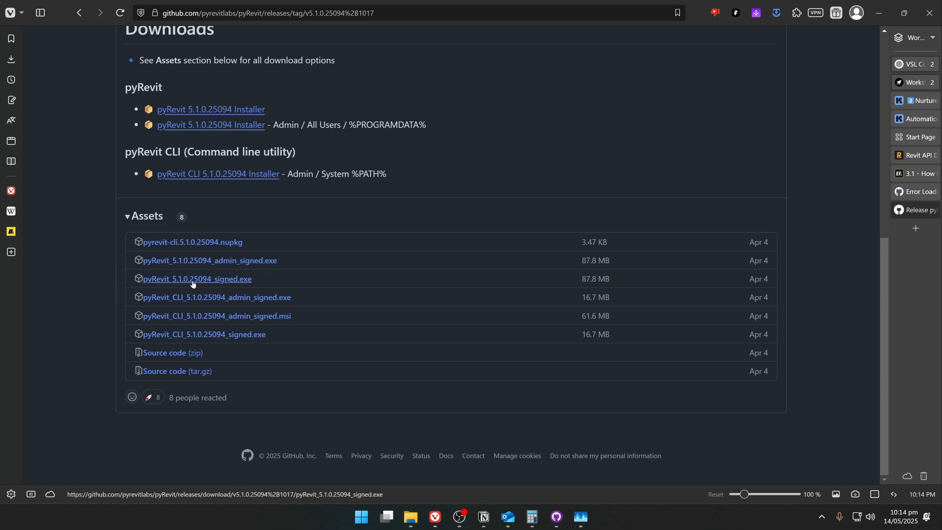
left_click(197, 278)
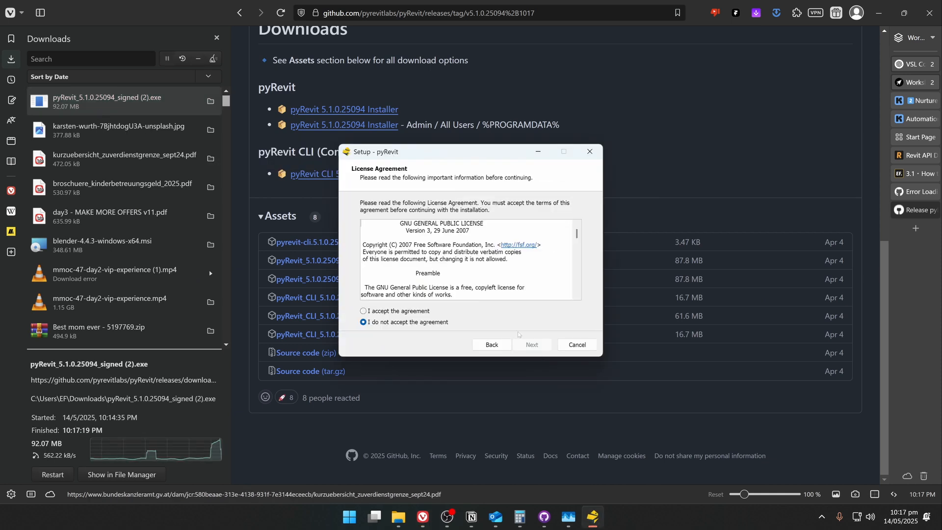
left_click(530, 344)
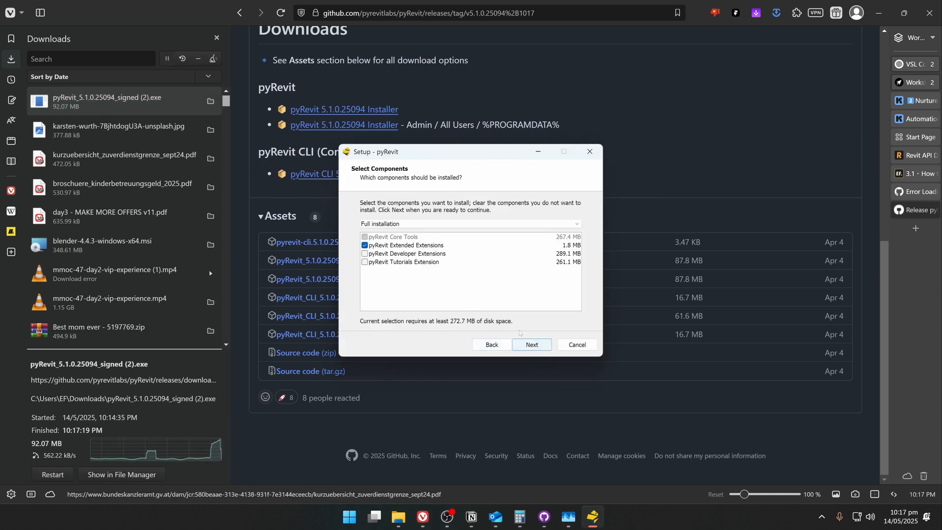
left_click(530, 344)
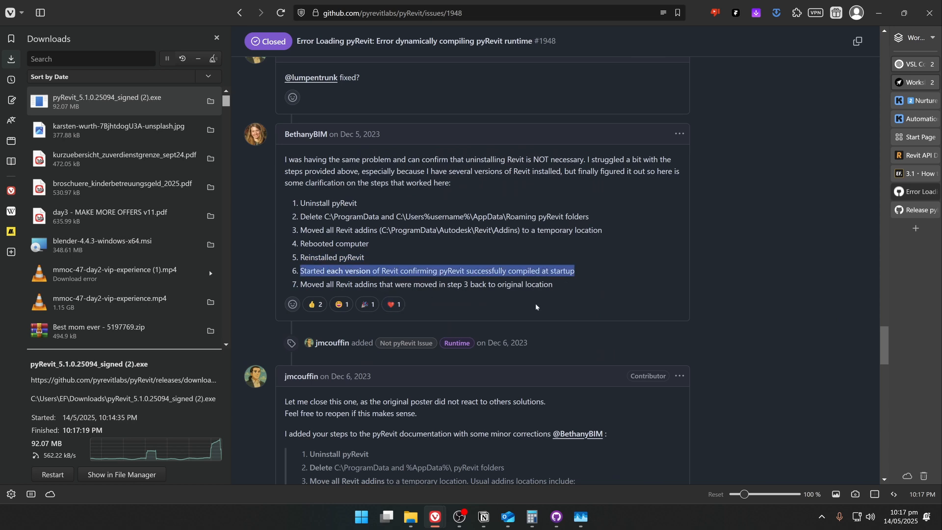
mouse_move(414, 410)
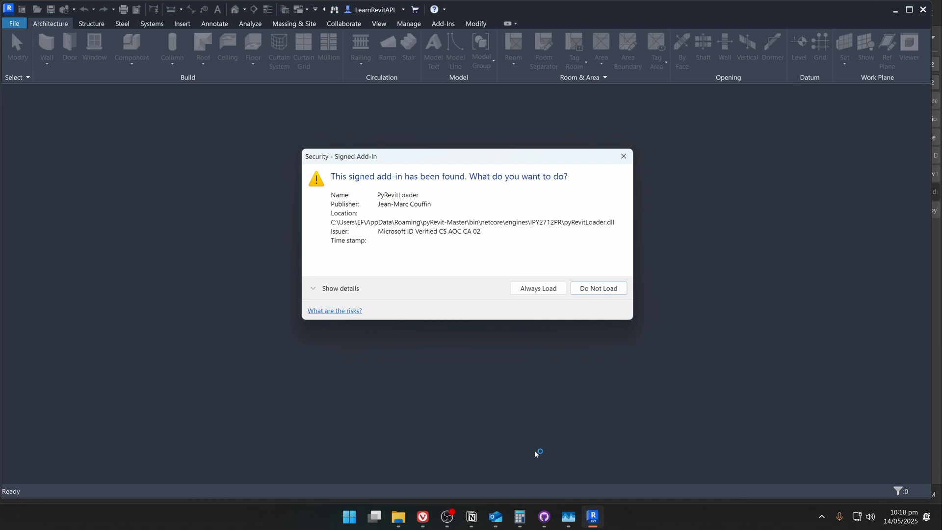
- Choose Always Load for the PyRevitLoader signed add-in security prompt
left_click(597, 289)
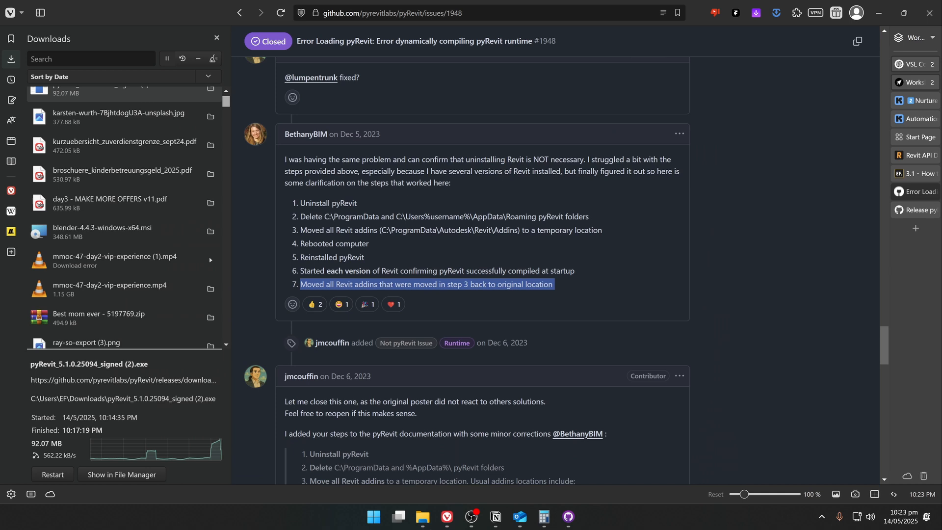
- Bring back the TEMP LOCATION window and paste its add-in folders into the Revit Addins folder
left_click(423, 517)
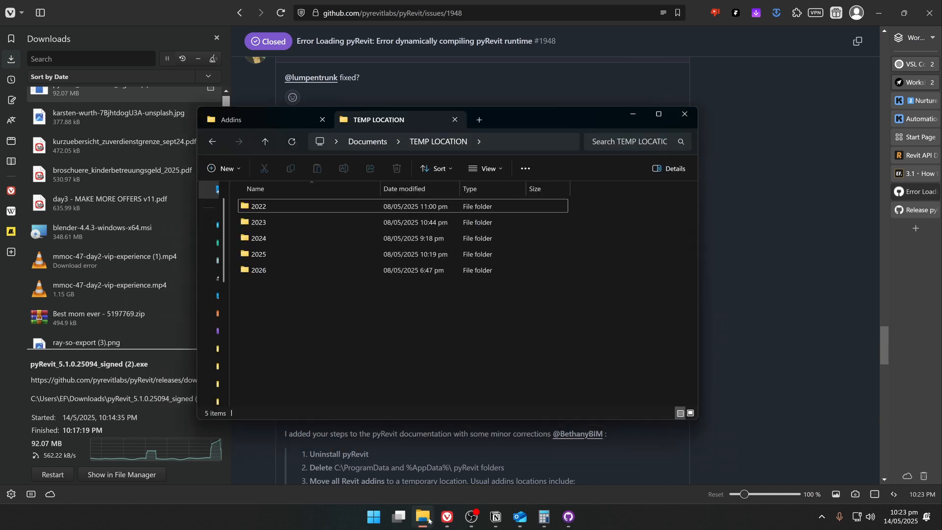
mouse_move(302, 118)
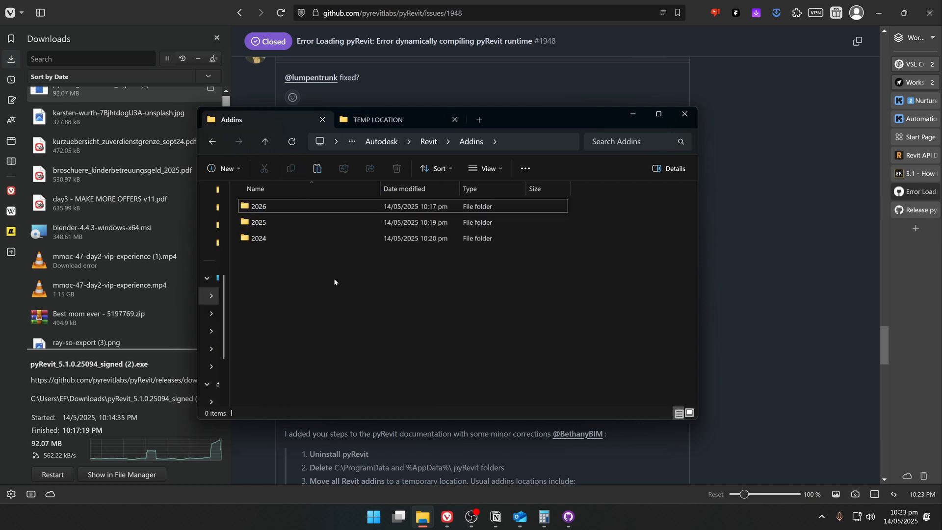
right_click(335, 281)
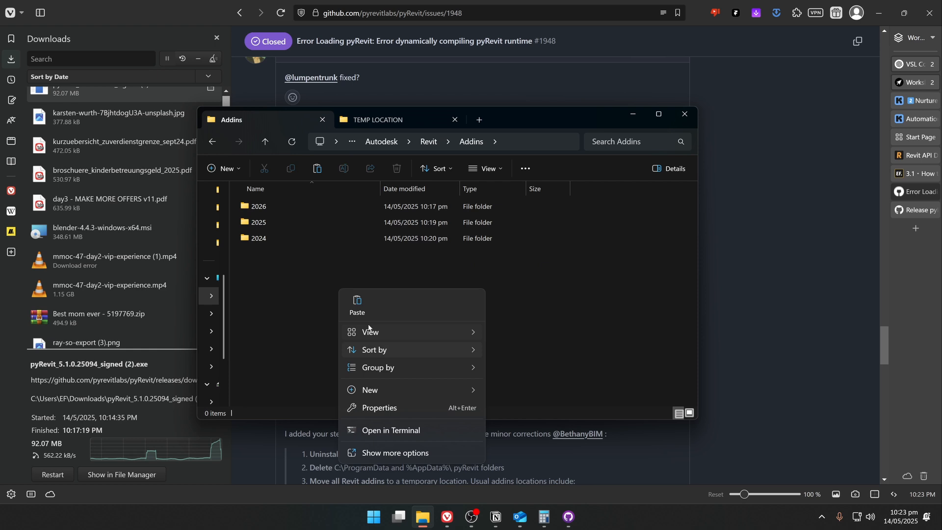